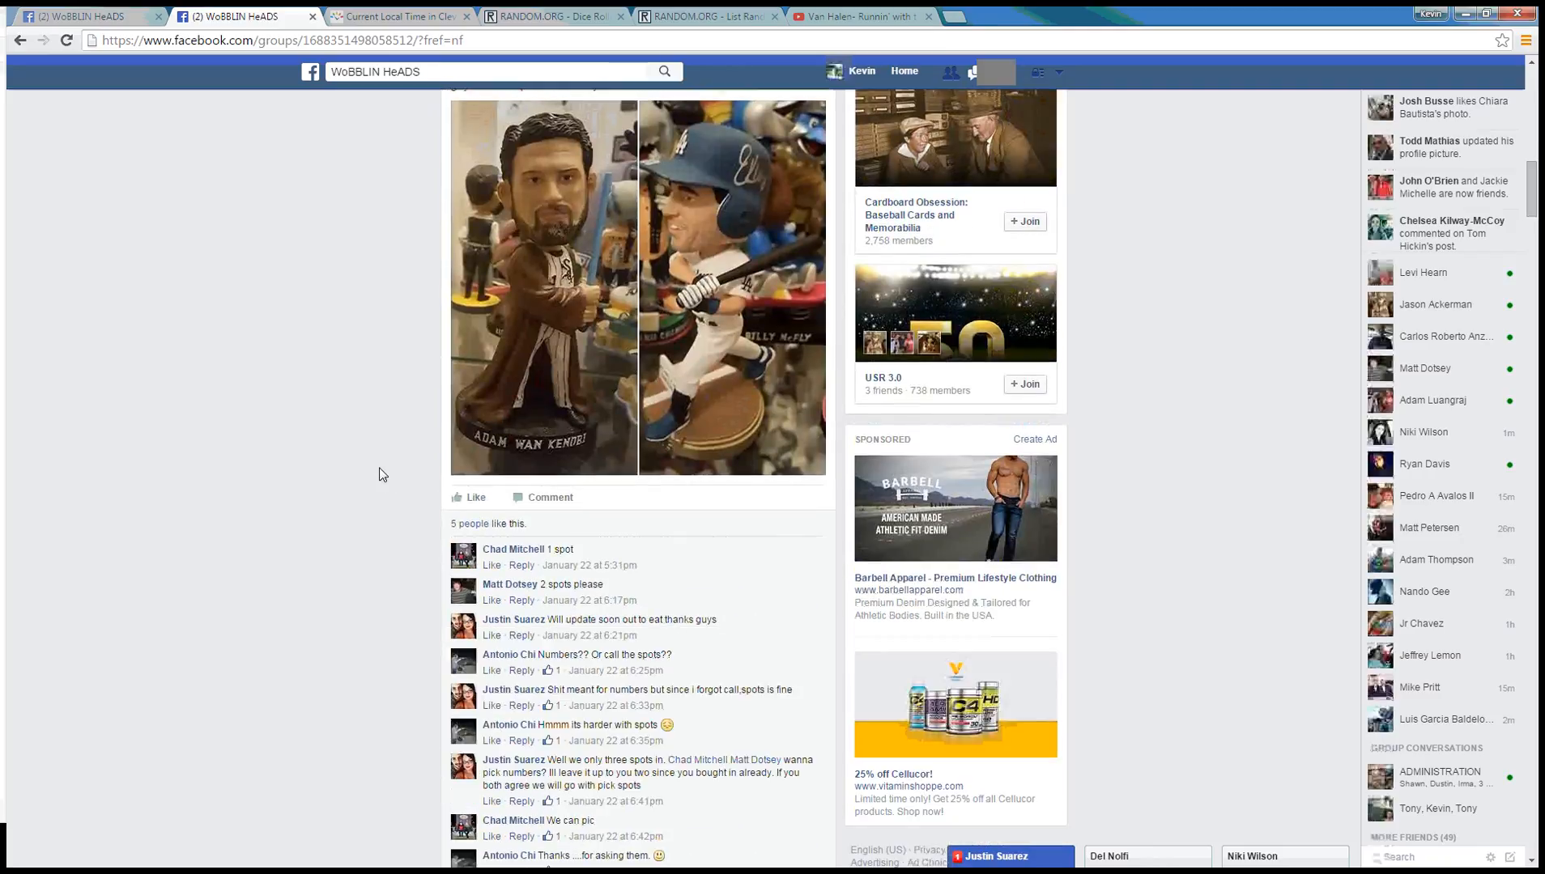
Scroll the raffle post's comments to the numbered spot list and select it for copying
{"action": "scroll", "scroll_direction": "down", "scroll_amount": 3}
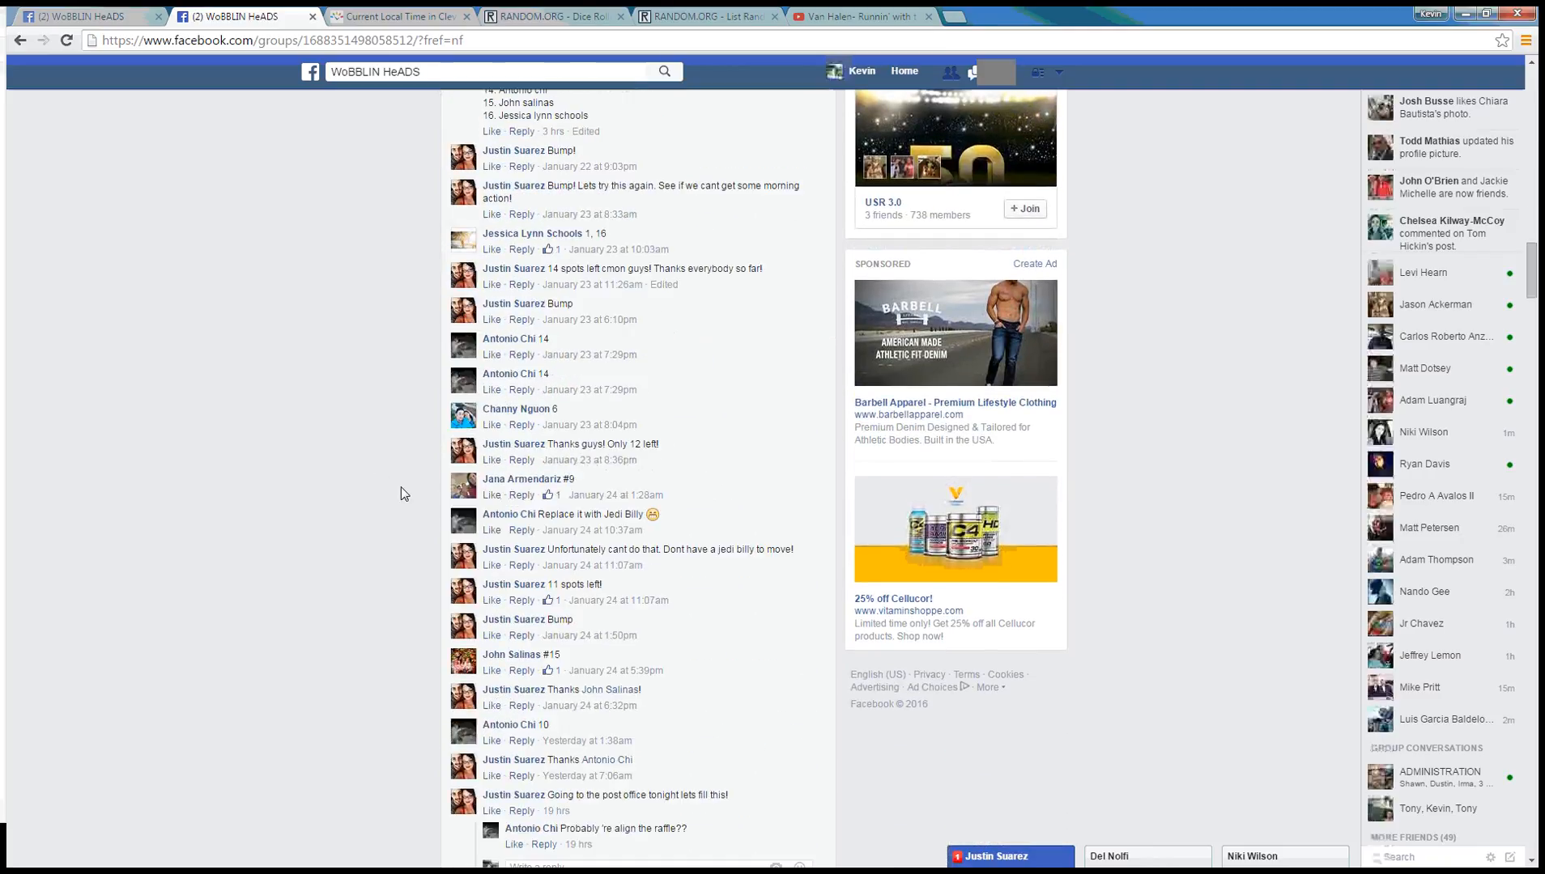
{"action": "scroll", "scroll_direction": "down", "scroll_amount": 3}
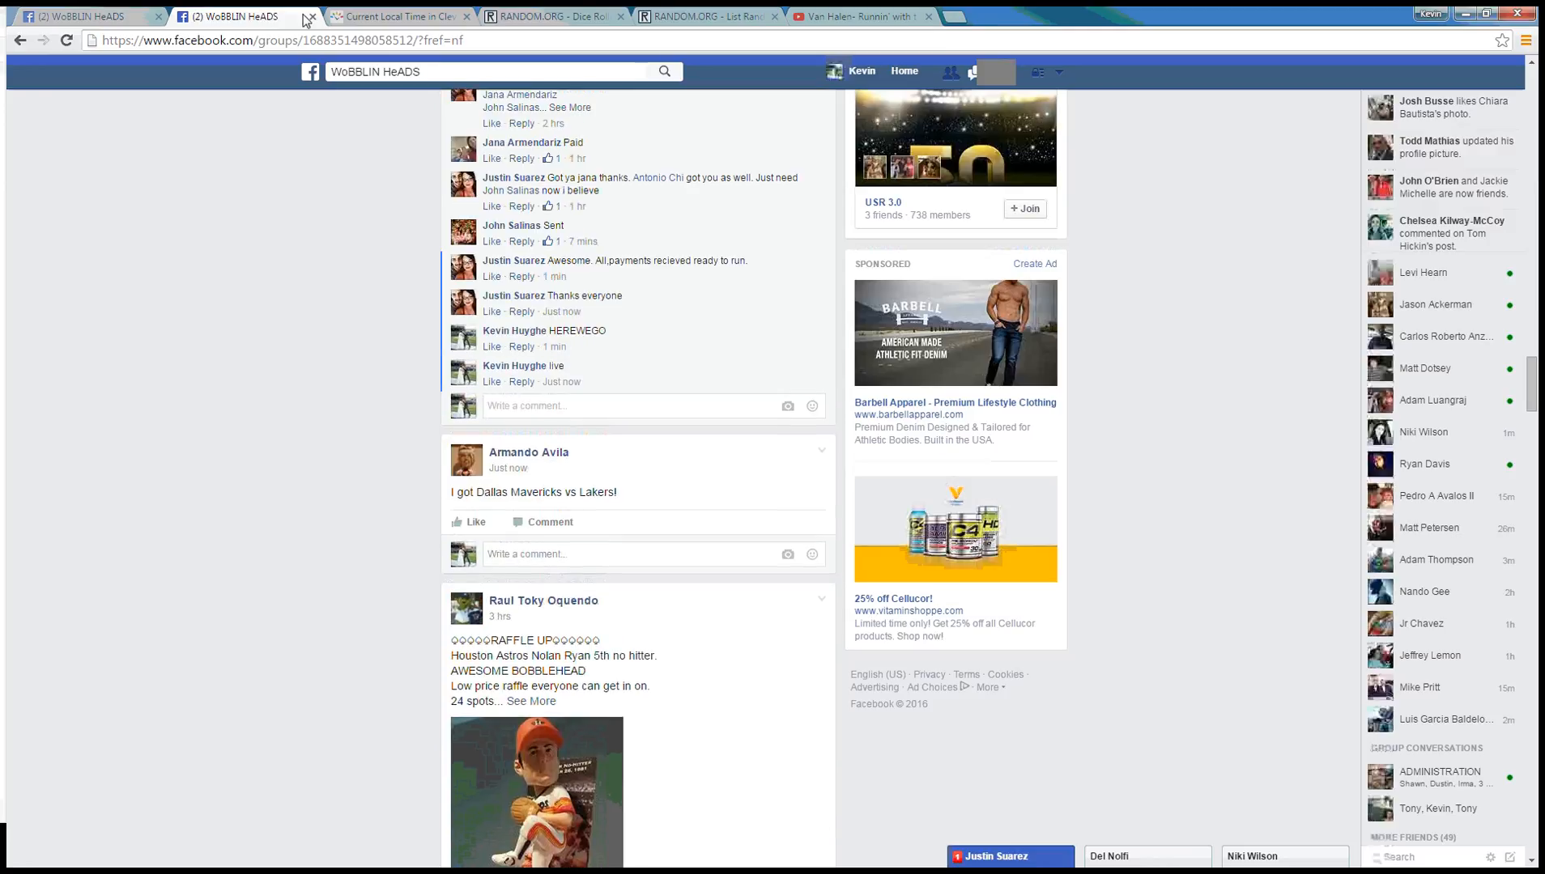
{"action": "left_click", "coordinate": [399, 16]}
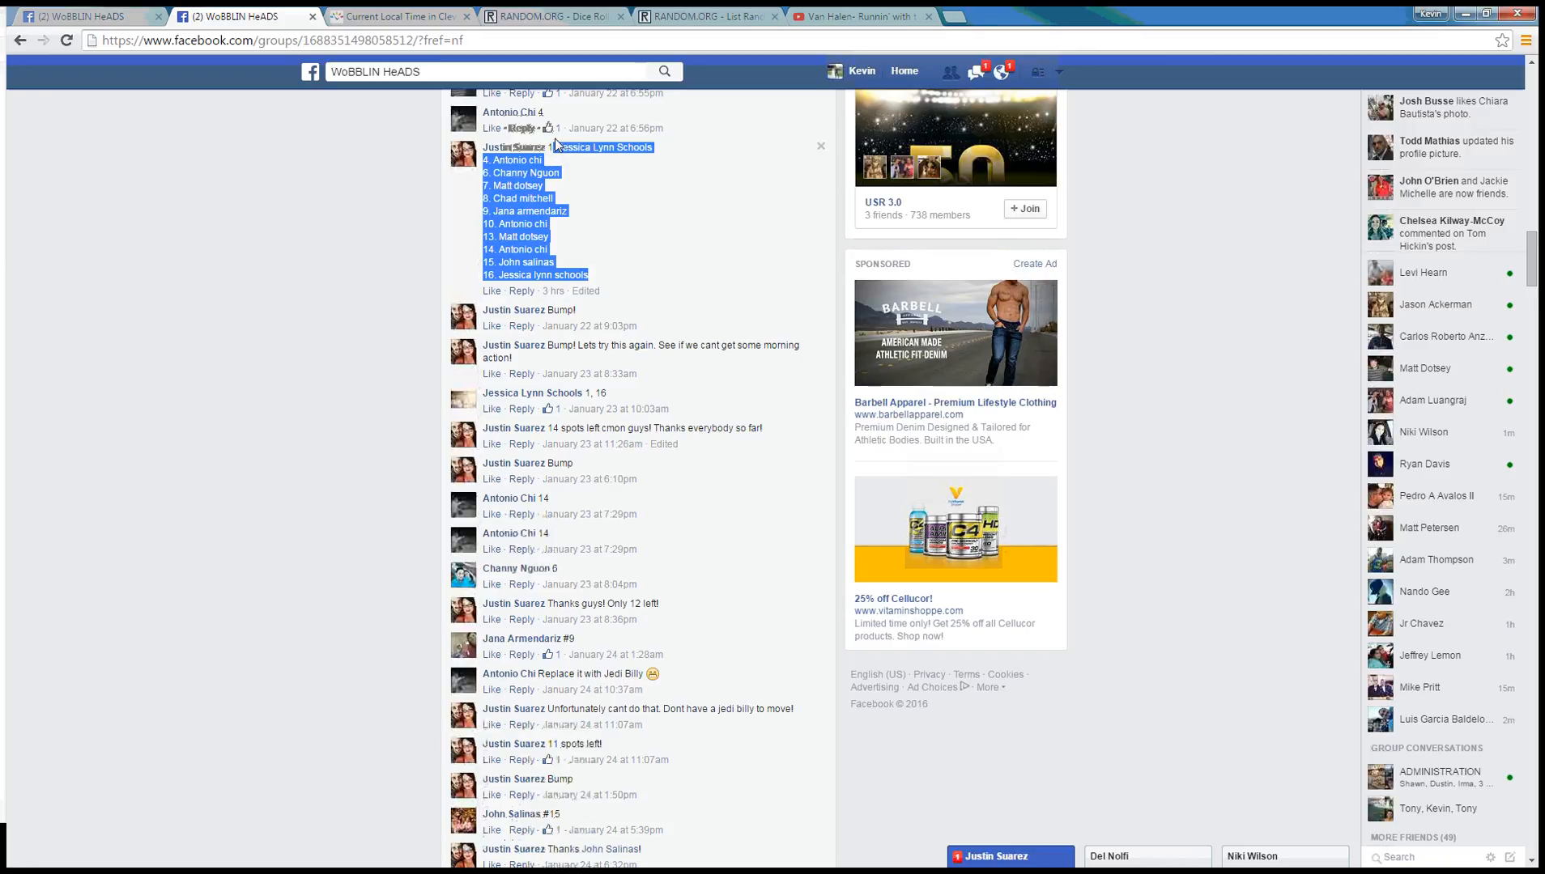
Roll two dice (2 and 5) to set the shuffle count, then return to the eleven-entry List Randomizer
{"action": "left_click", "coordinate": [555, 16]}
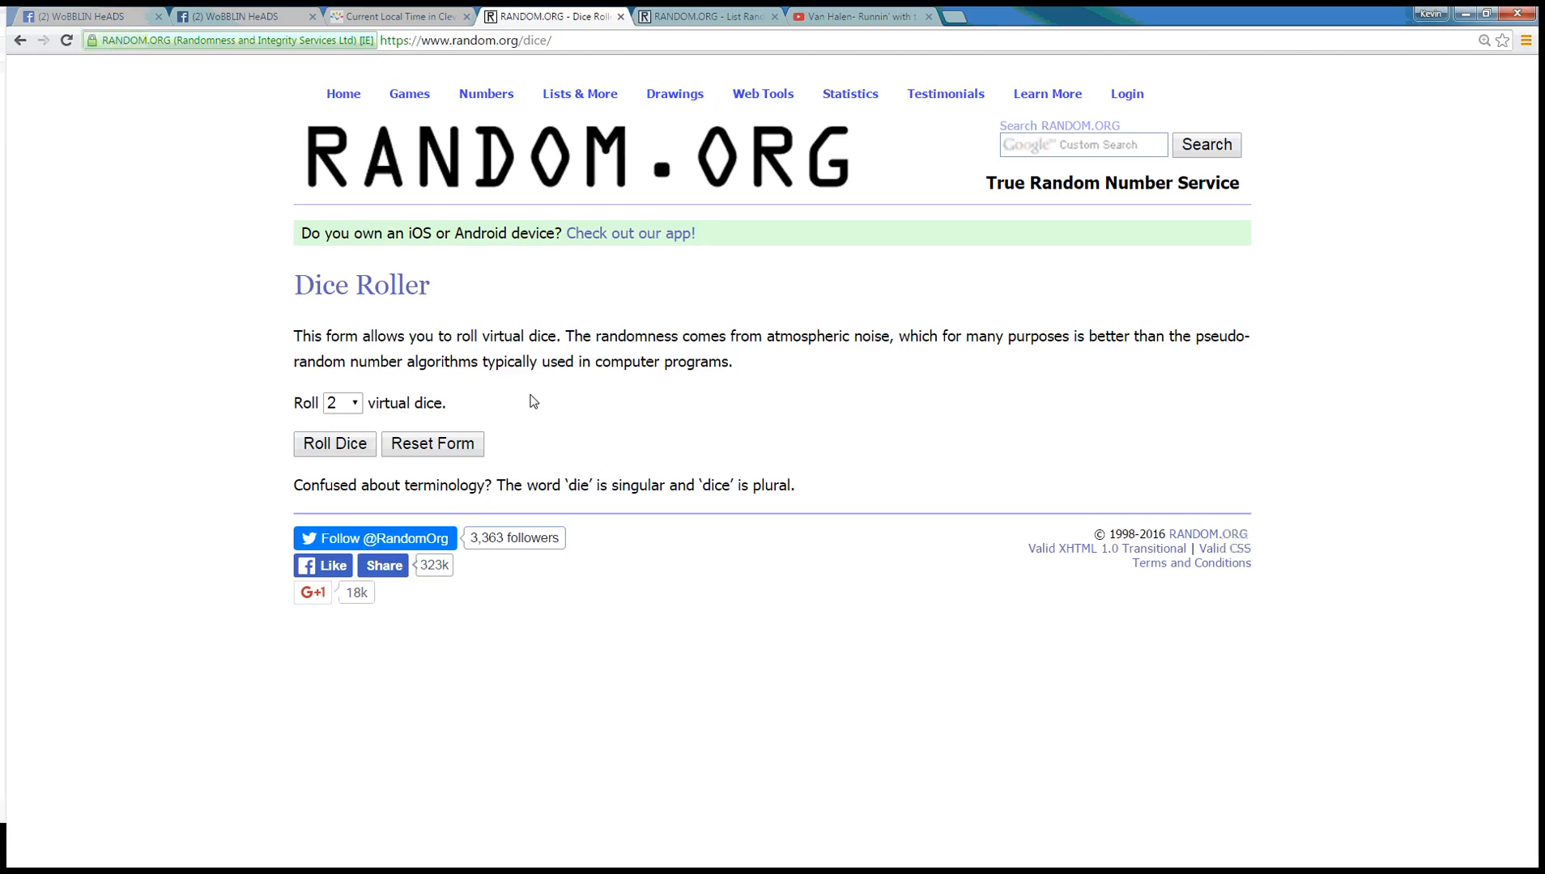
{"action": "left_click", "coordinate": [704, 16]}
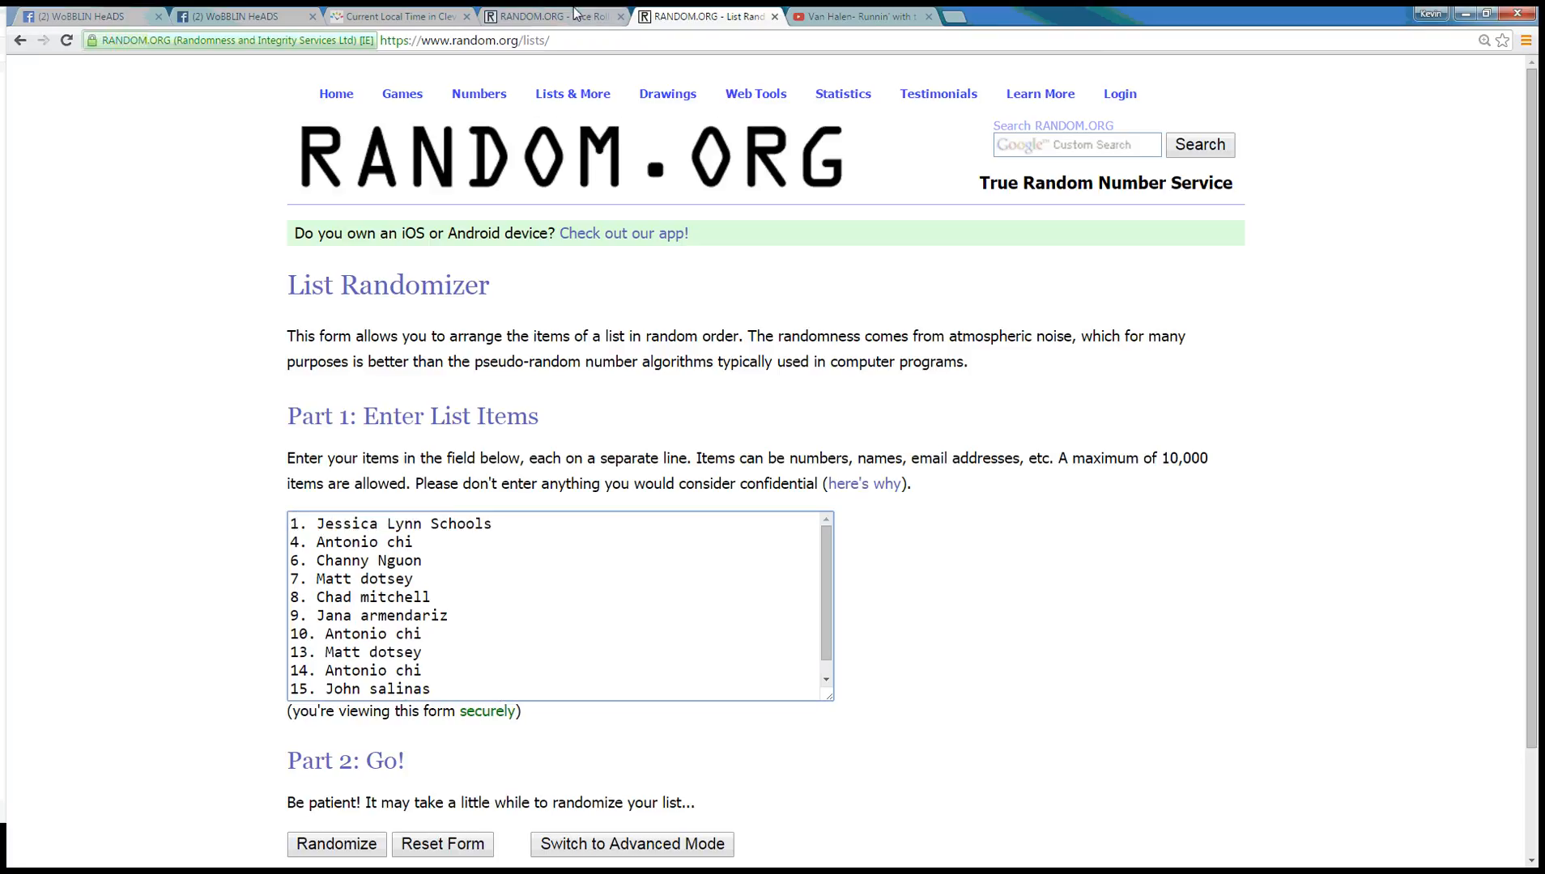
{"action": "left_click", "coordinate": [553, 16]}
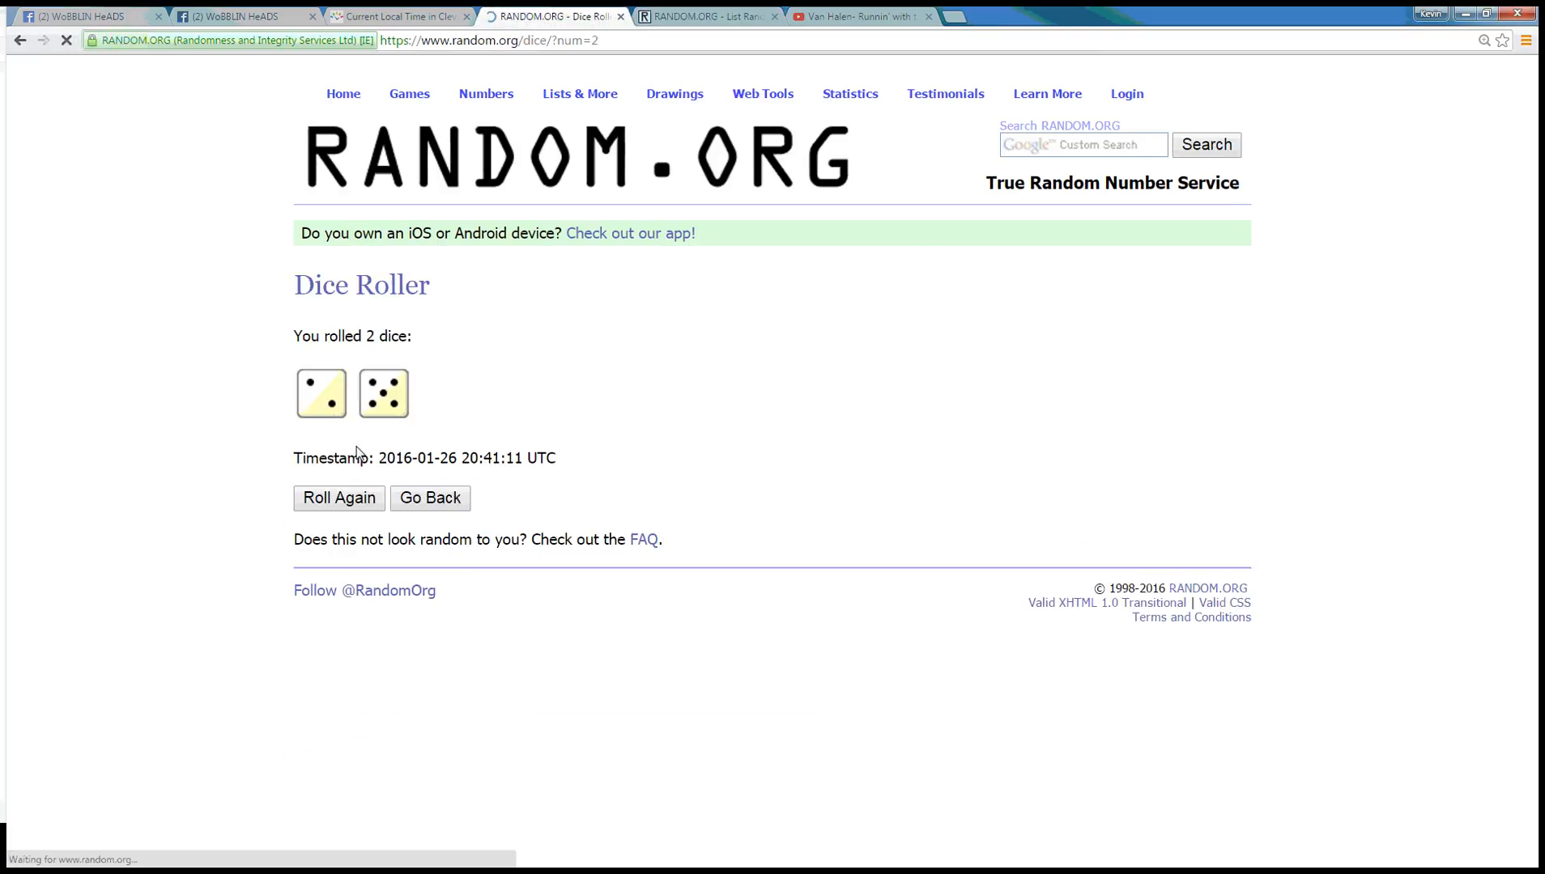
{"action": "left_click", "coordinate": [708, 16]}
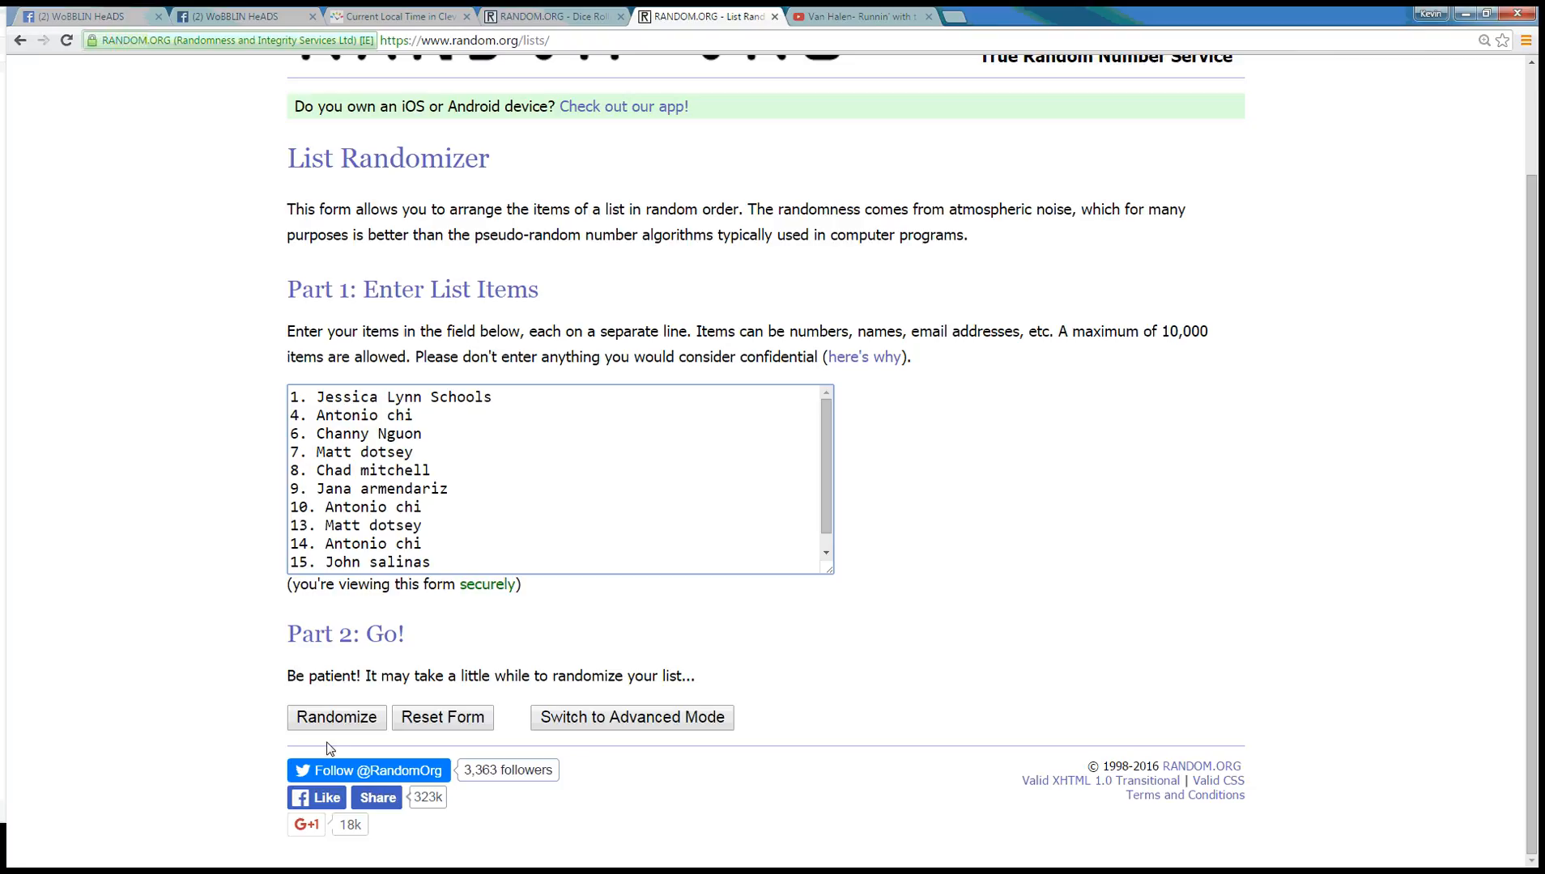
Randomize the eleven-name list repeatedly until it has been shuffled six times, highlighting the count
{"action": "left_click", "coordinate": [335, 718]}
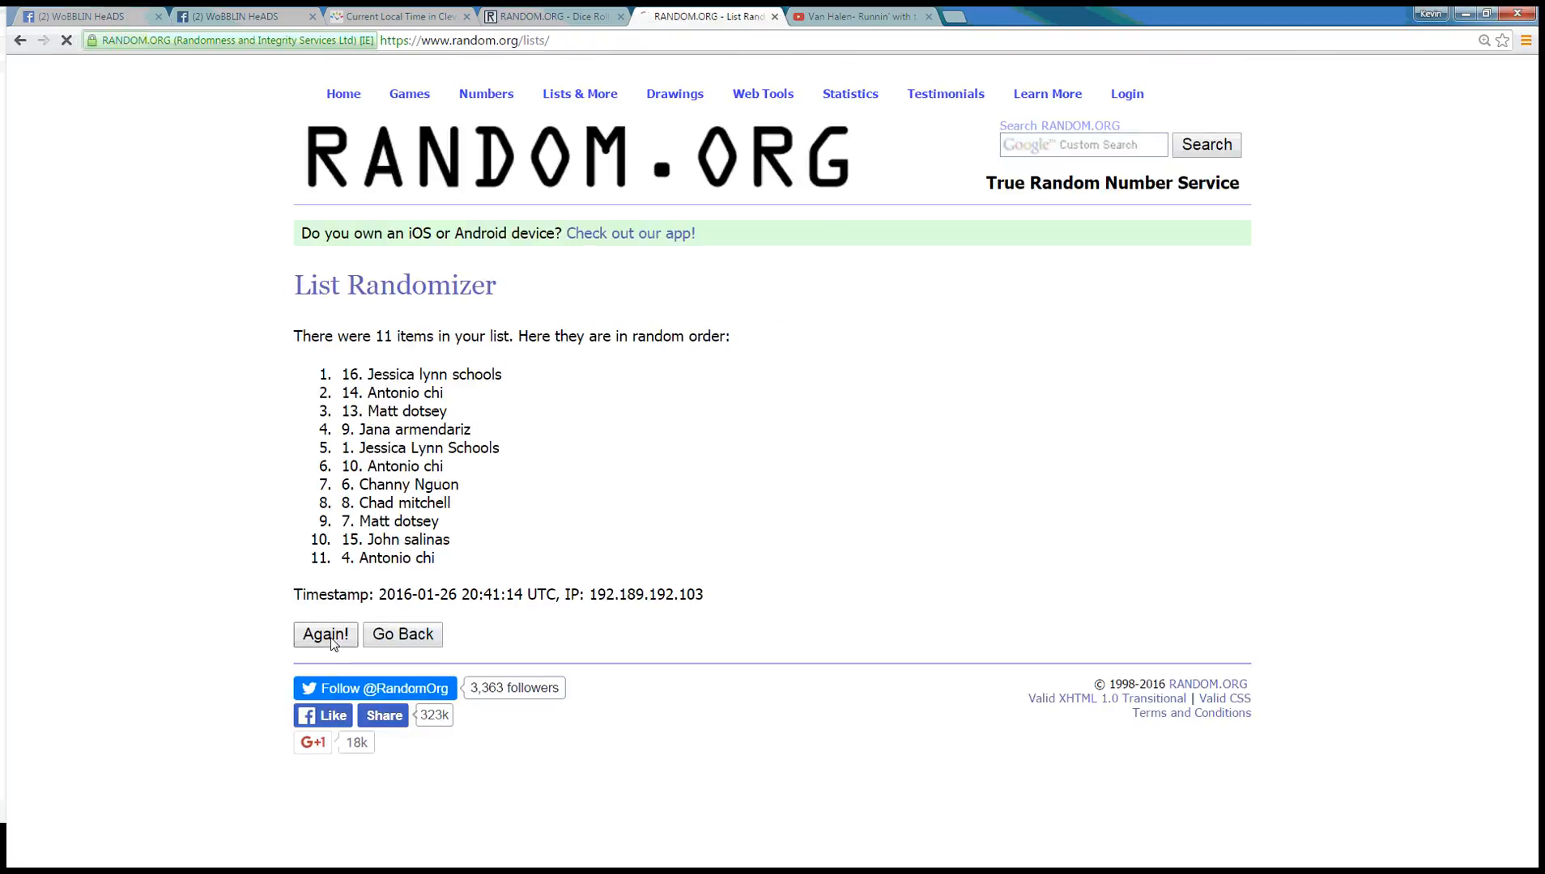
{"action": "left_click", "coordinate": [326, 634]}
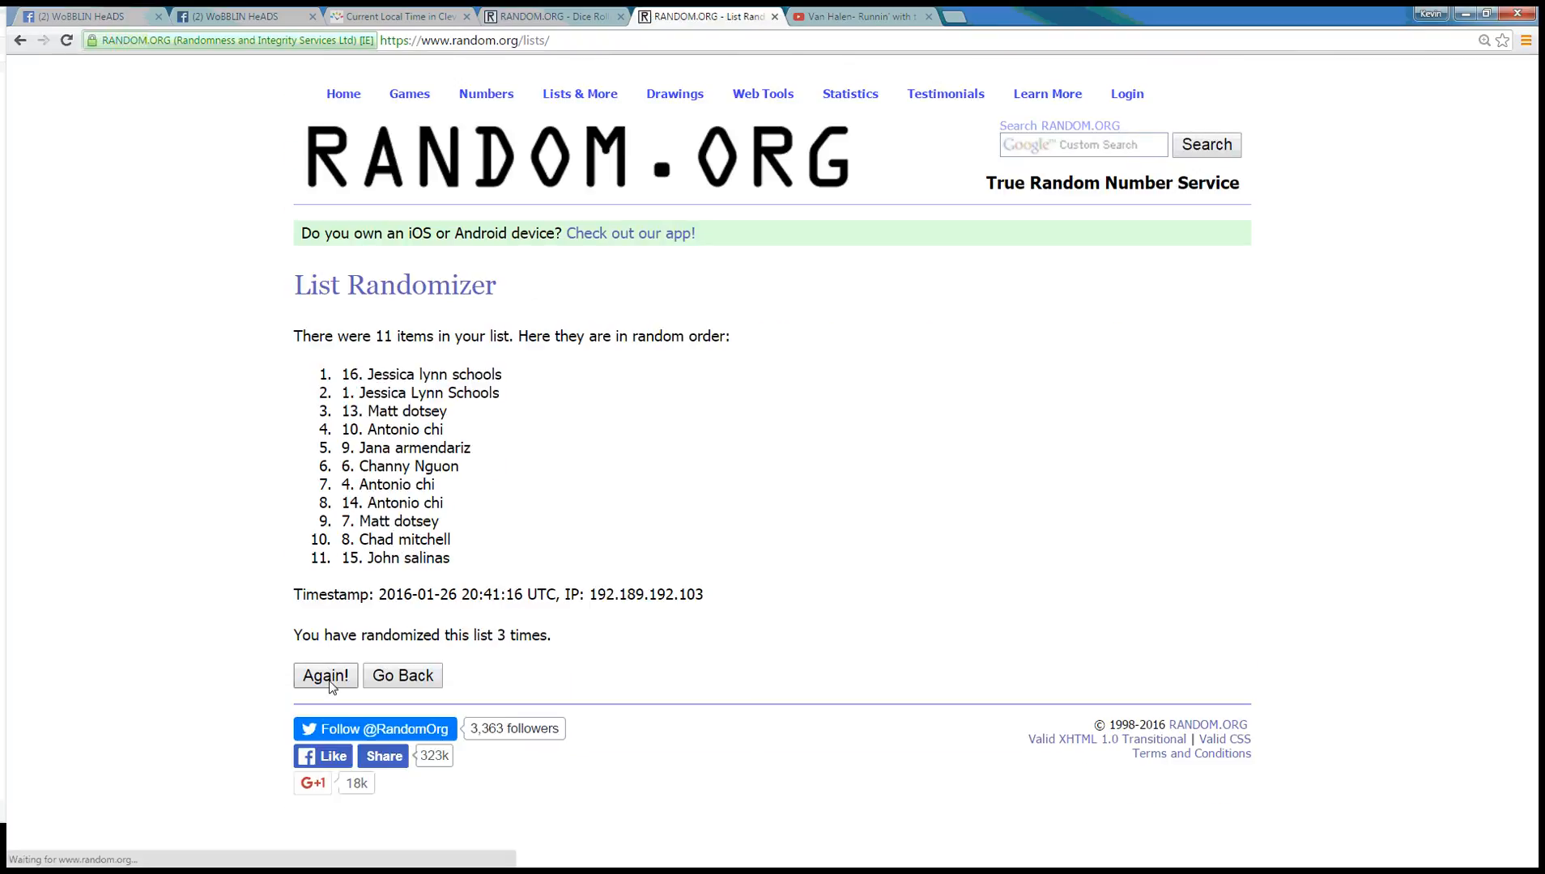
{"action": "left_click", "coordinate": [324, 675]}
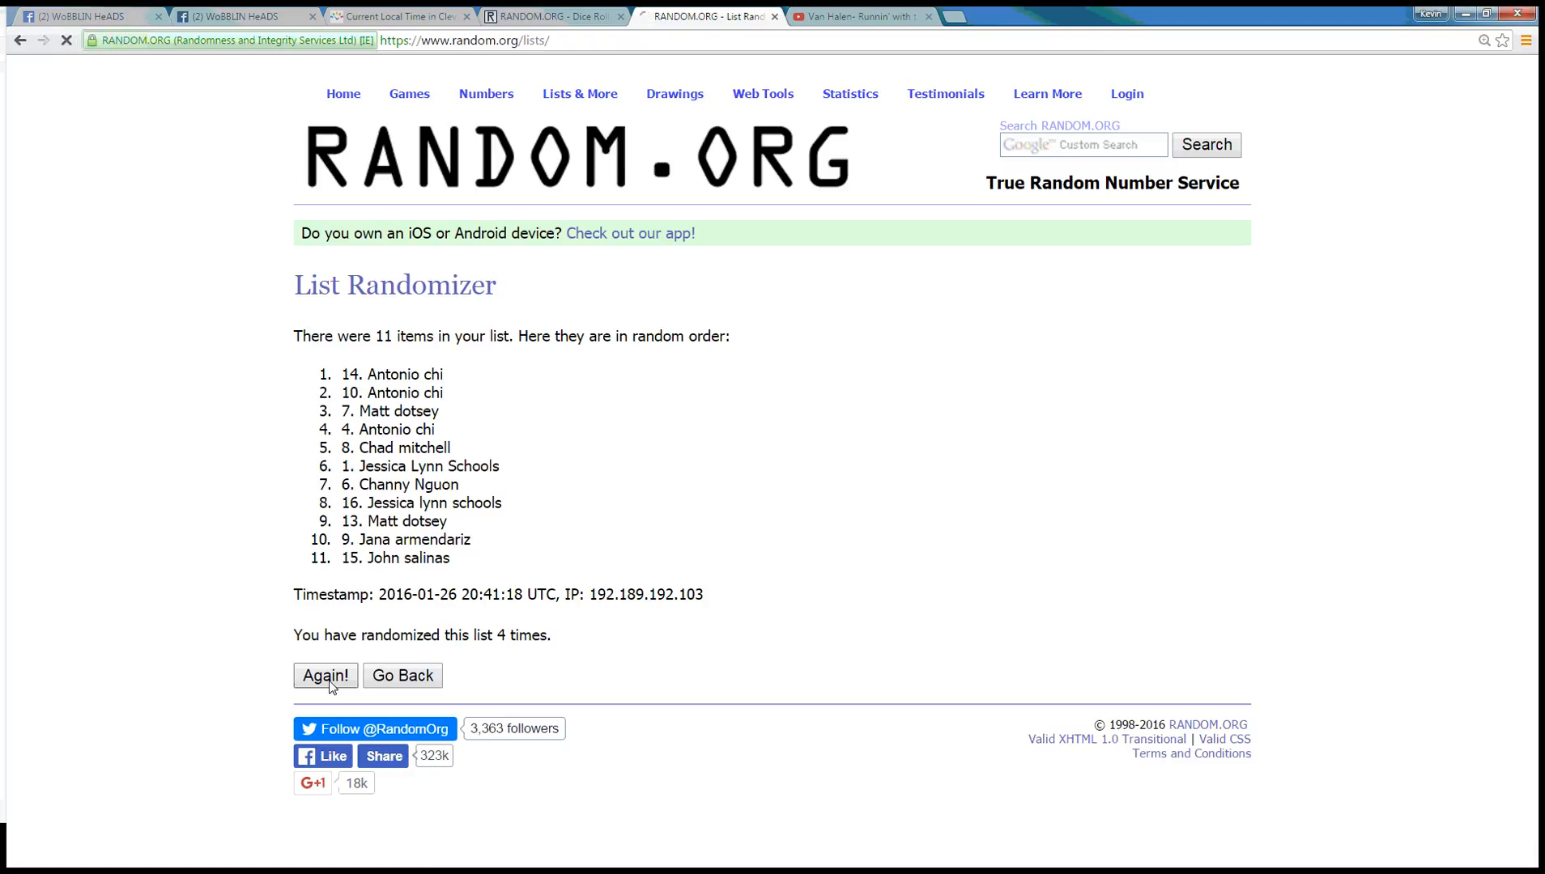
{"action": "left_click", "coordinate": [325, 675]}
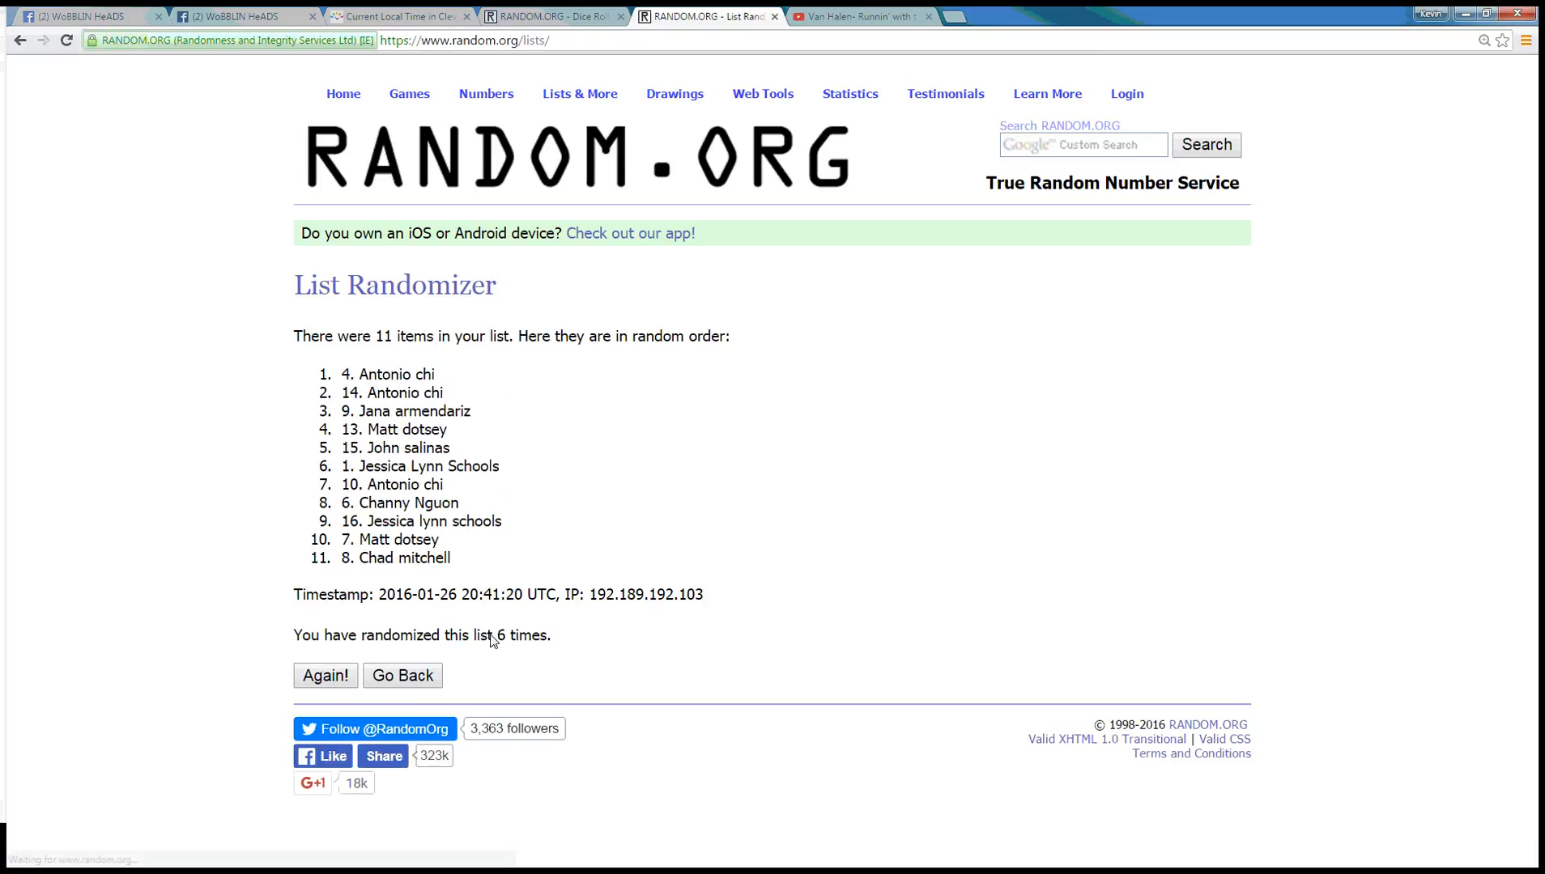
{"action": "double_click", "coordinate": [517, 634]}
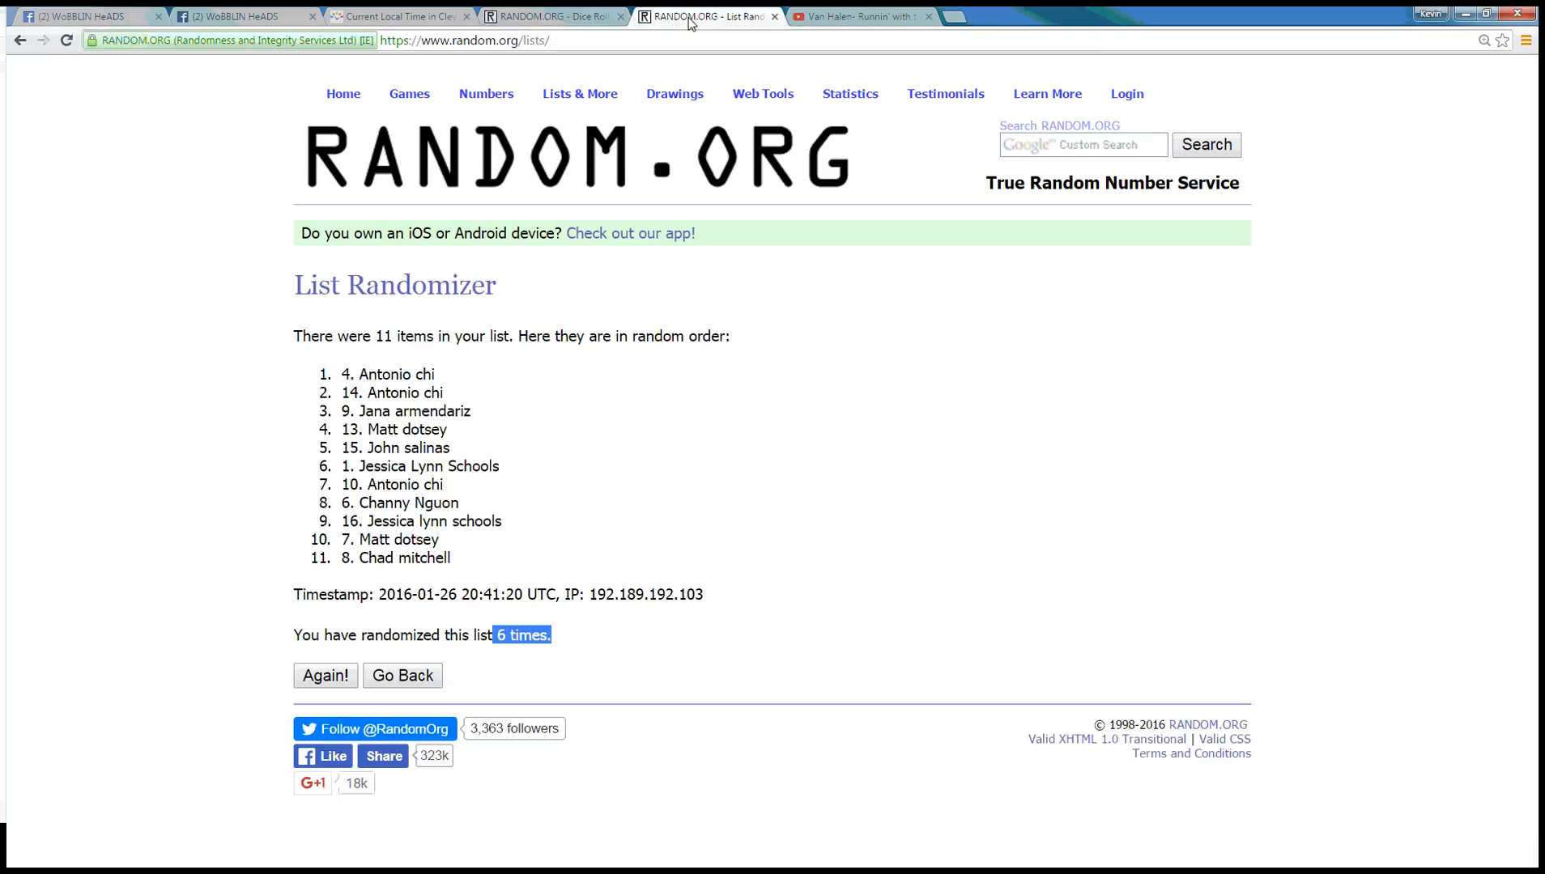
{"action": "left_click", "coordinate": [325, 675]}
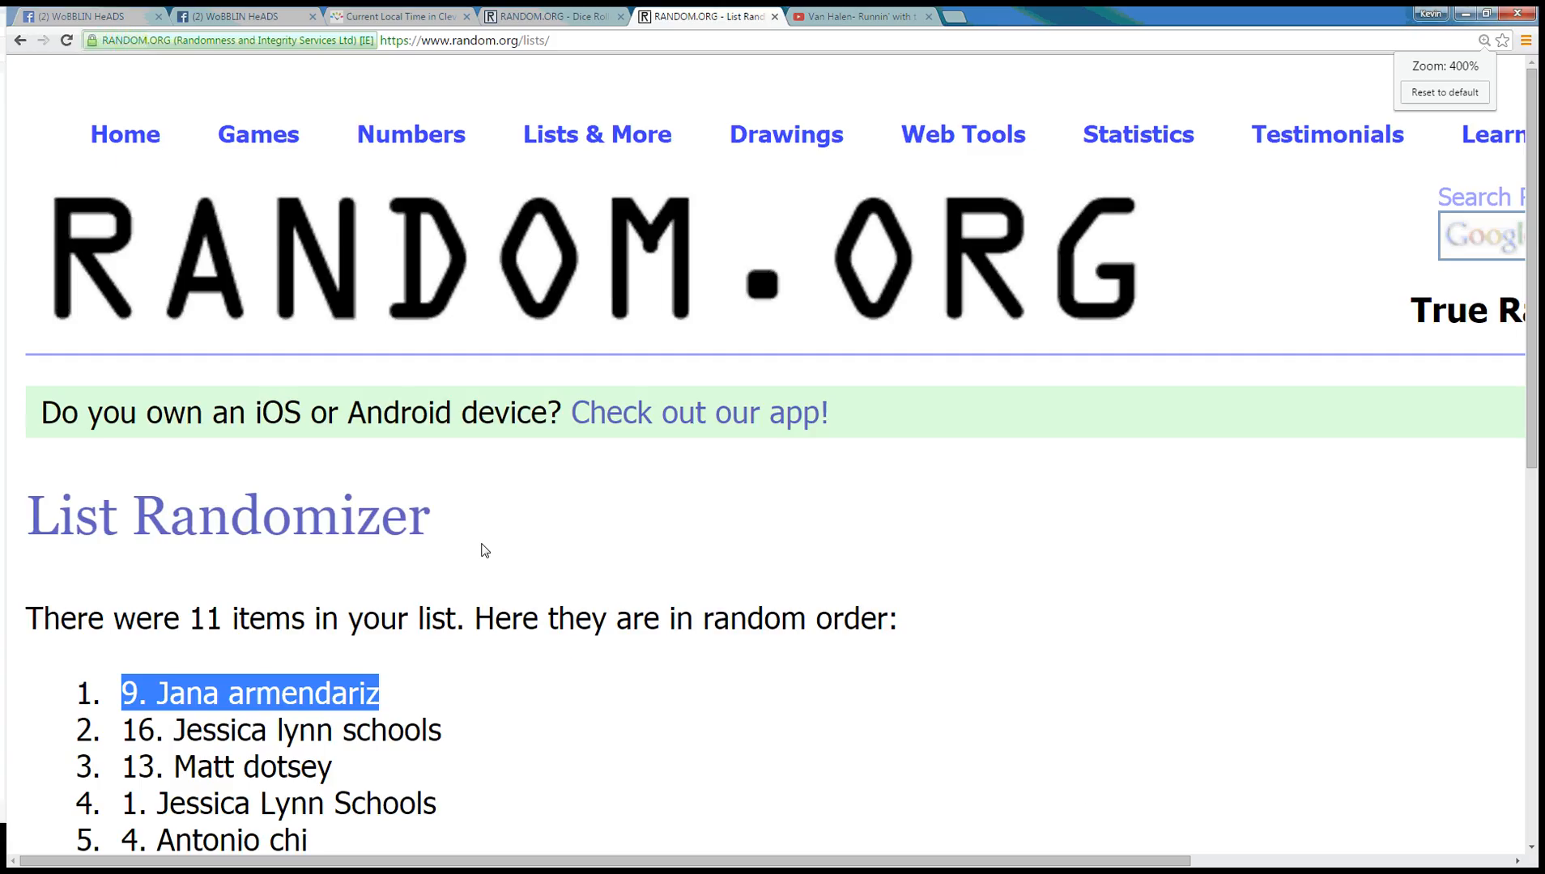
{"action": "scroll", "scroll_direction": "down", "scroll_amount": 3}
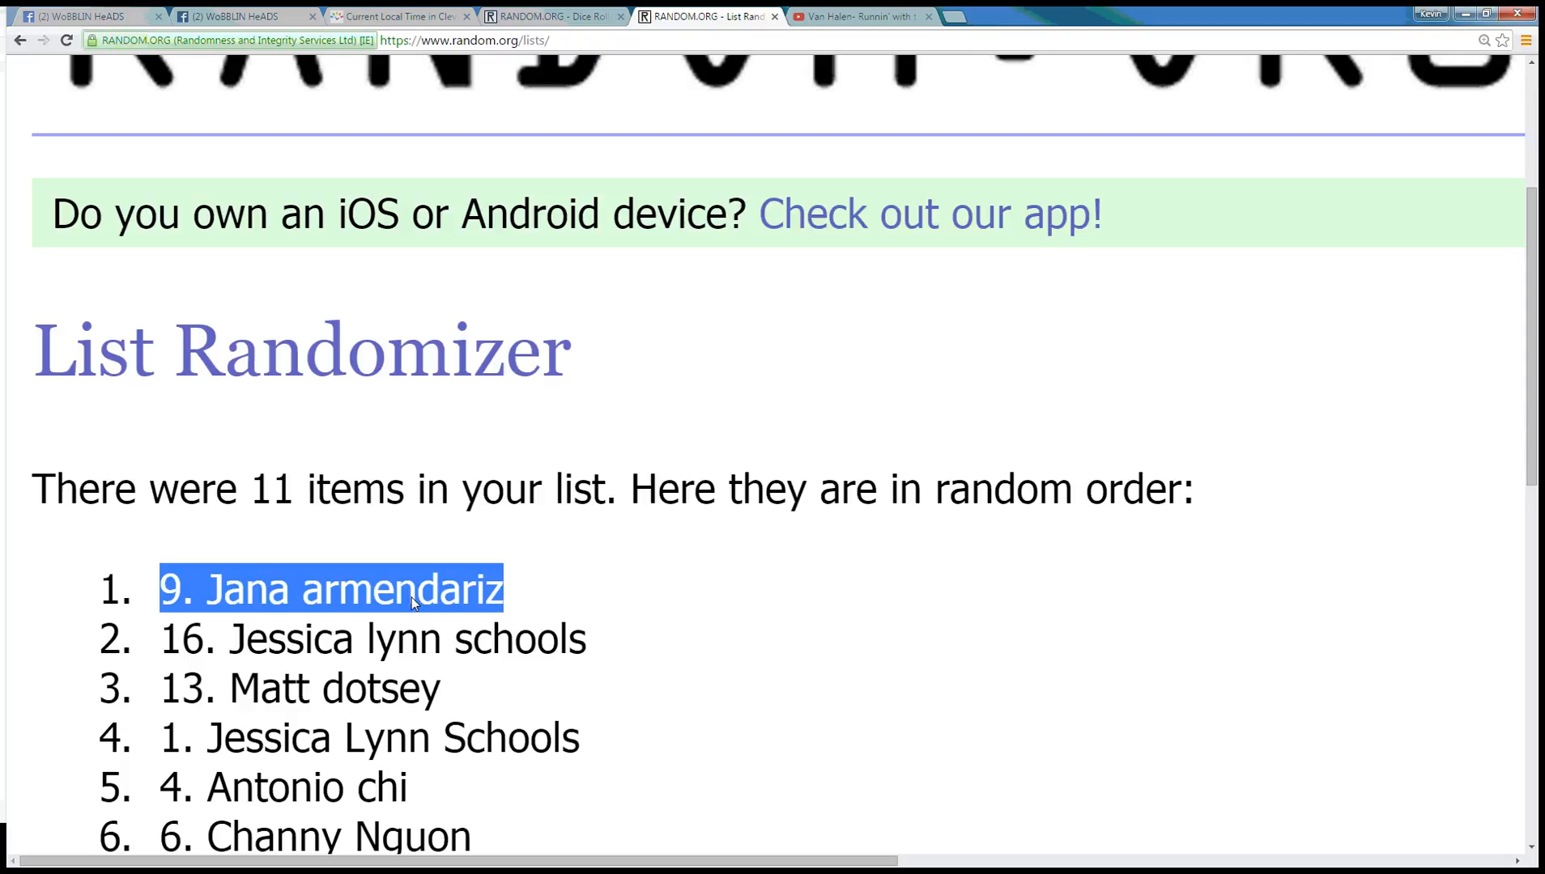
{"action": "scroll", "scroll_direction": "down", "scroll_amount": 3}
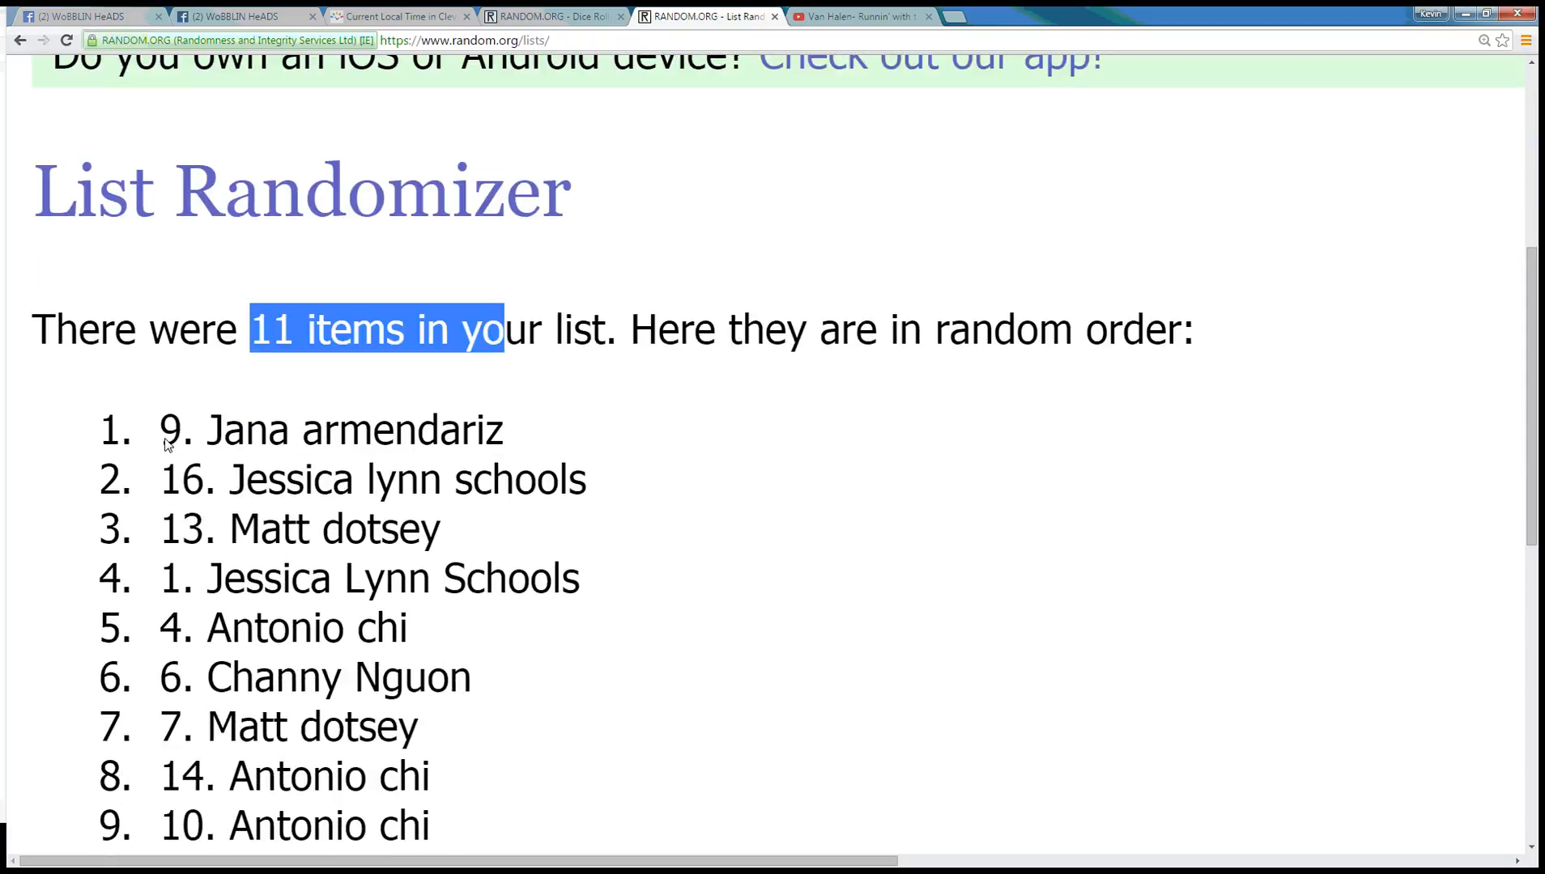
{"action": "scroll", "scroll_direction": "down", "scroll_amount": 3}
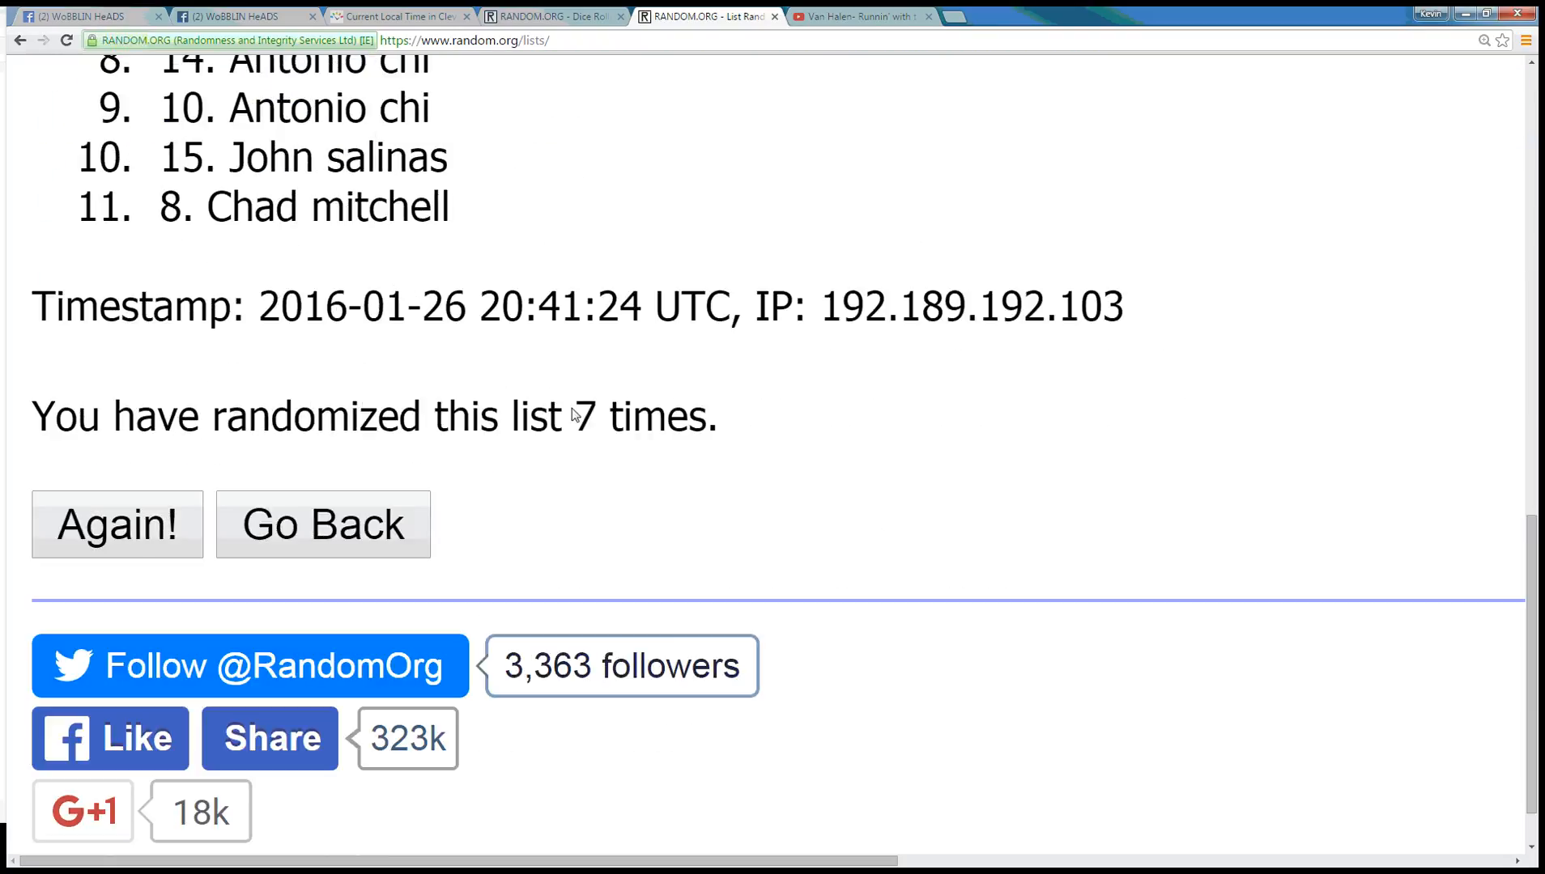
Show the 2-and-5 dice roll again, then Cleveland's current local time of 3:41 PM EST
{"action": "left_click", "coordinate": [547, 17]}
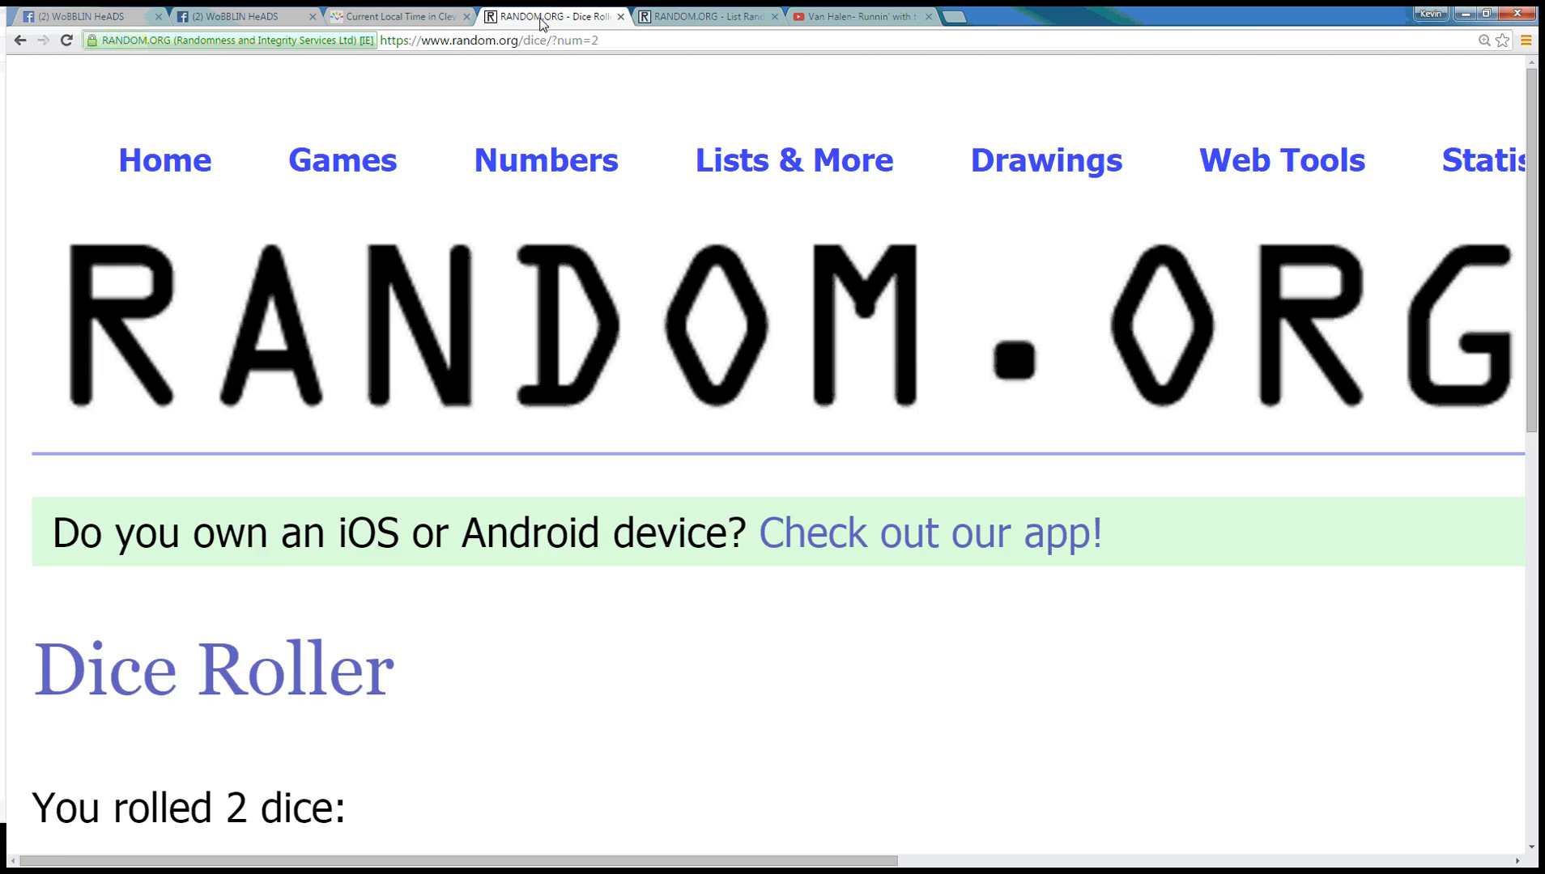
{"action": "left_click", "coordinate": [393, 17]}
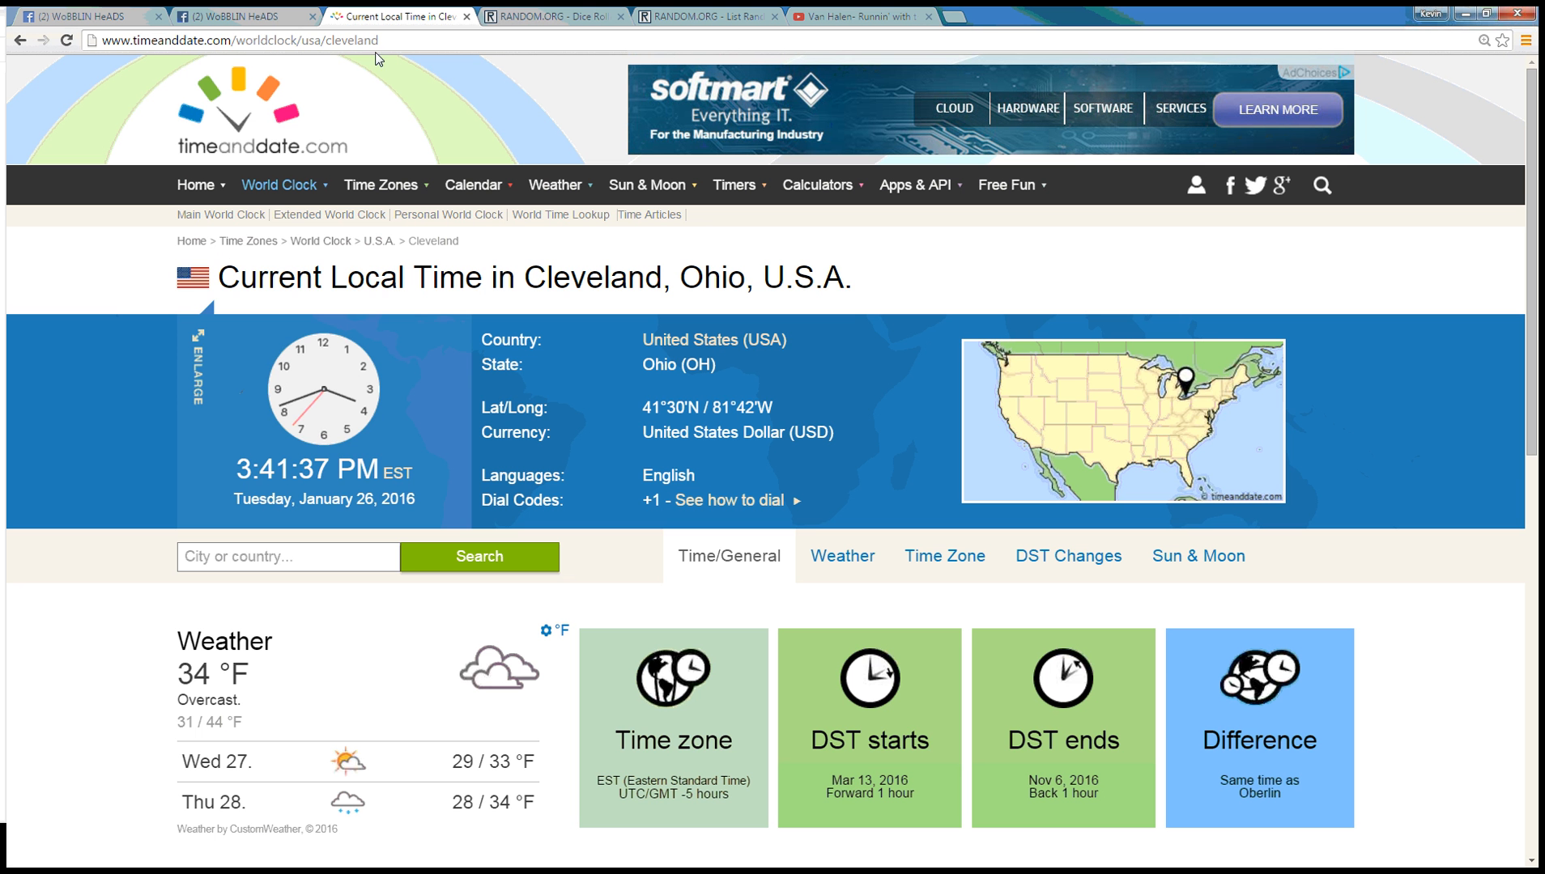